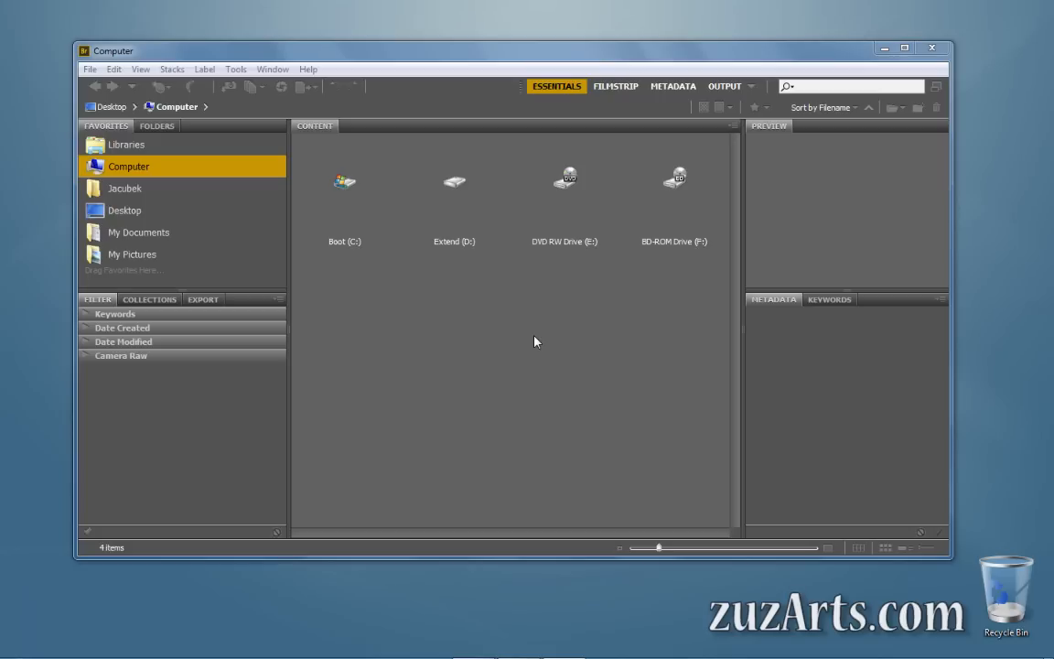
mouse_move(362, 125)
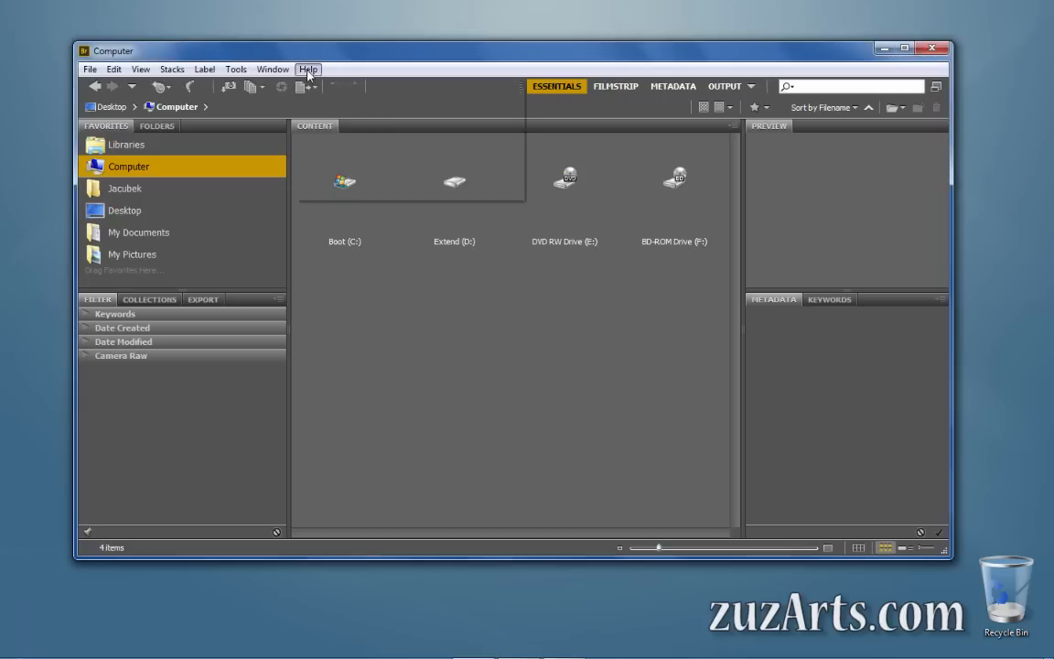
Step: Run Help > Updates so Adobe Application Manager reports the update server not responding, then head to Control Panel
click(307, 70)
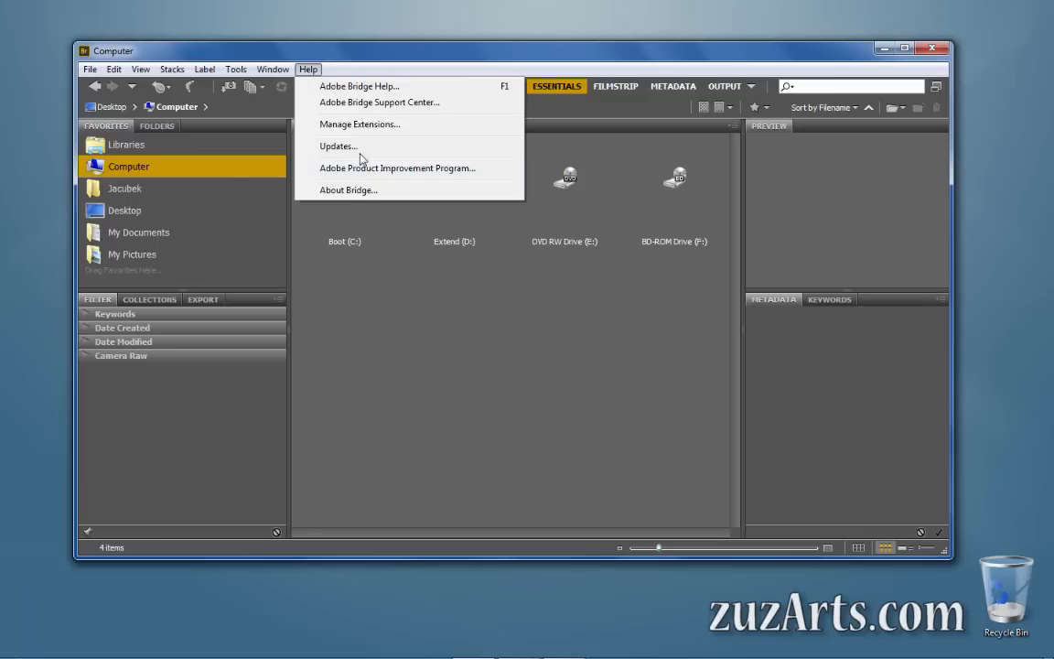
click(337, 146)
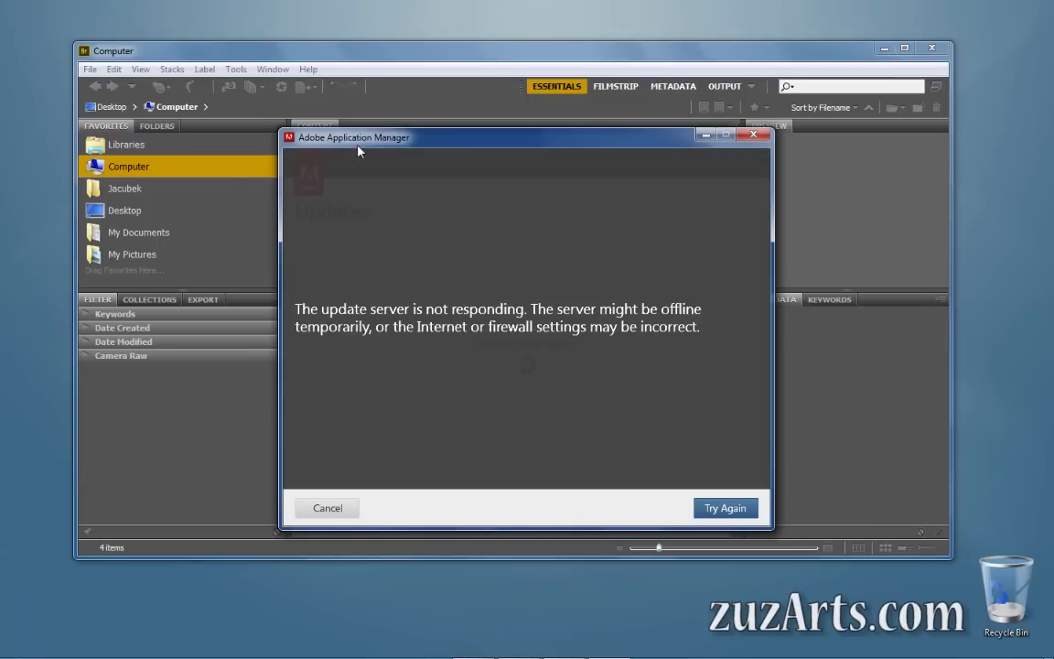
mouse_move(309, 357)
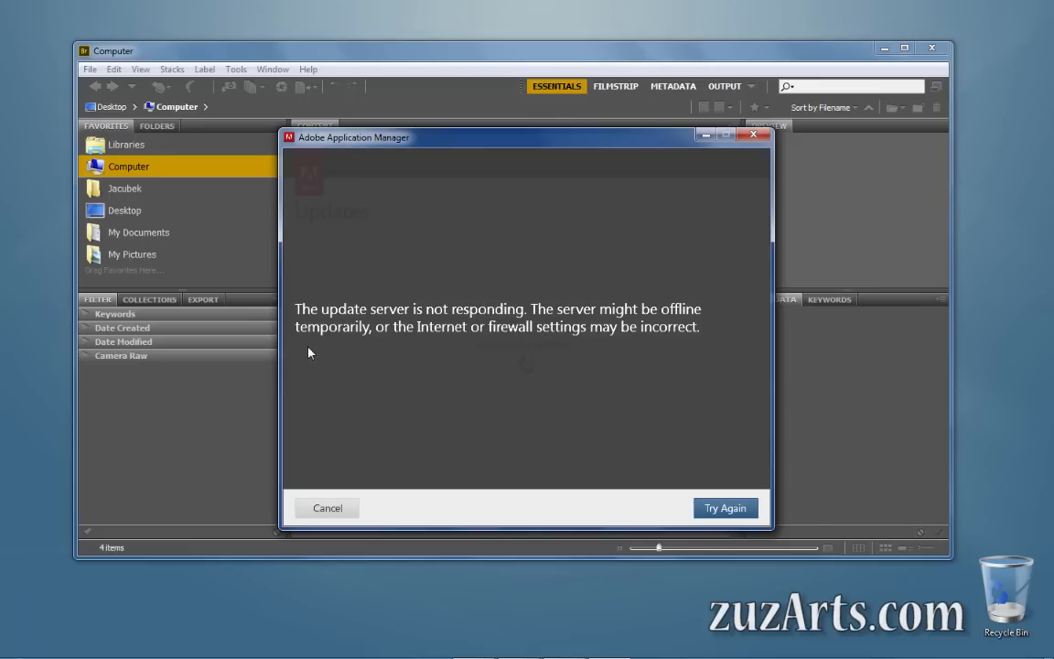
mouse_move(297, 396)
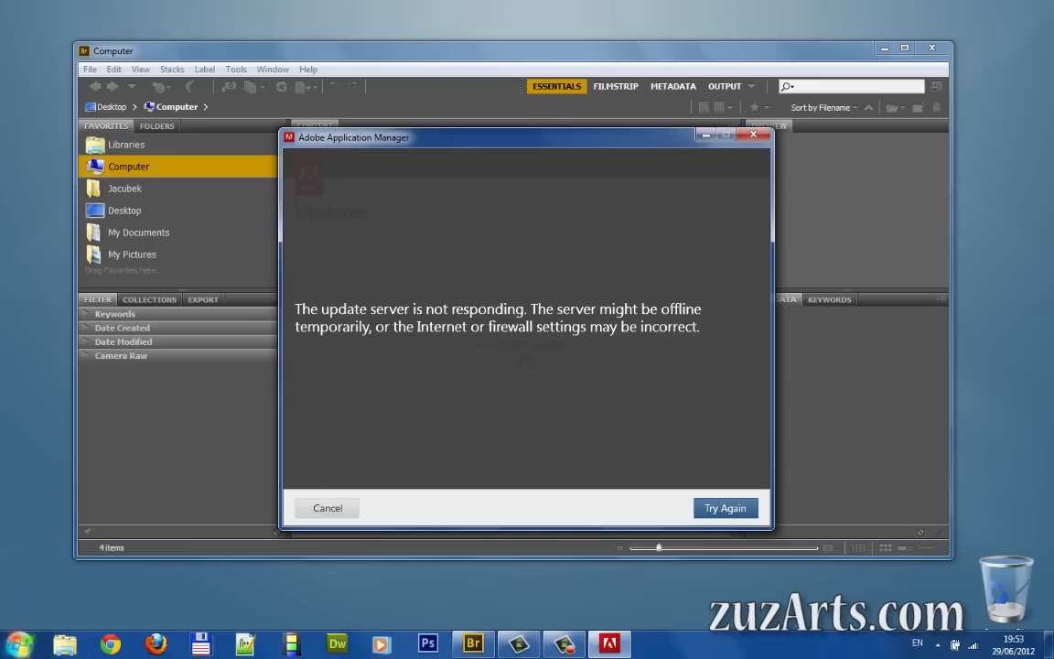
click(17, 645)
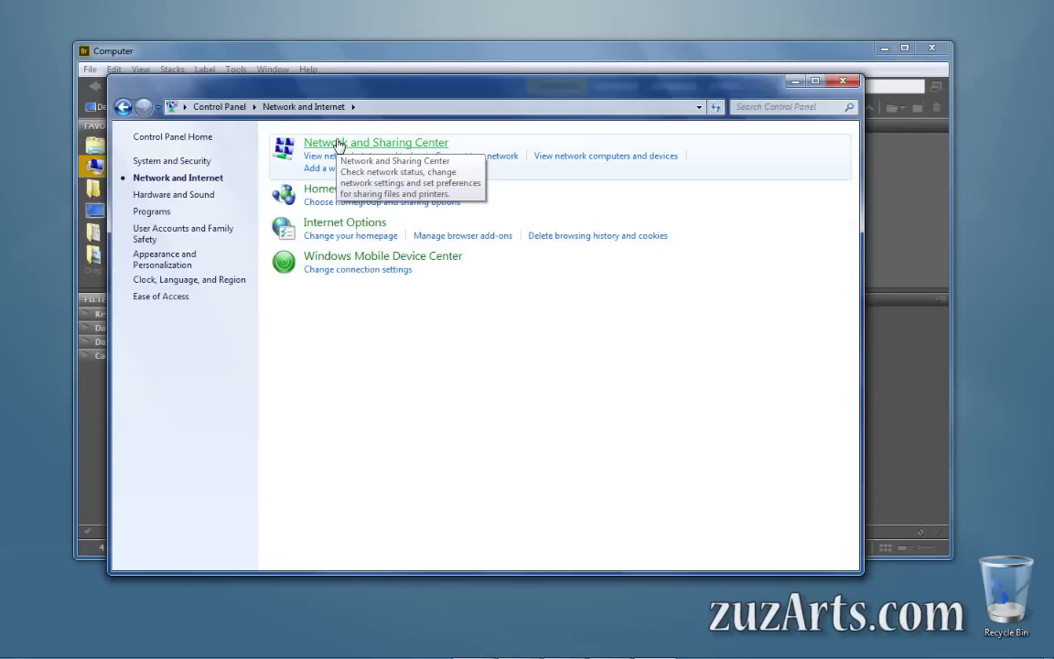
Step: Show the Network Connections list with its three adapters via Network and Sharing Center's adapter settings
click(375, 143)
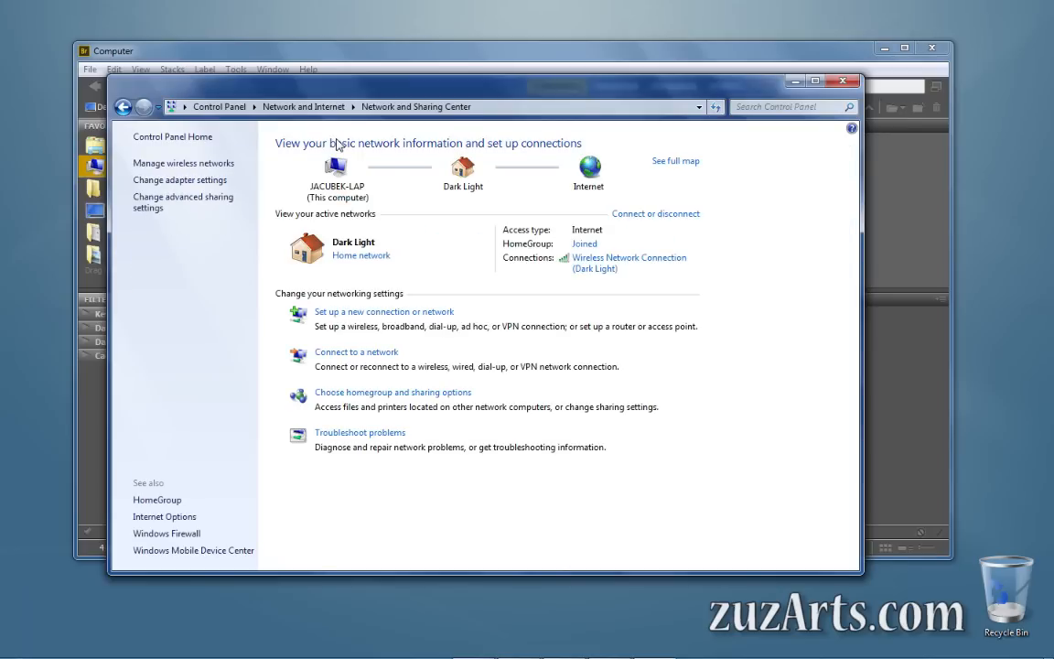
click(179, 179)
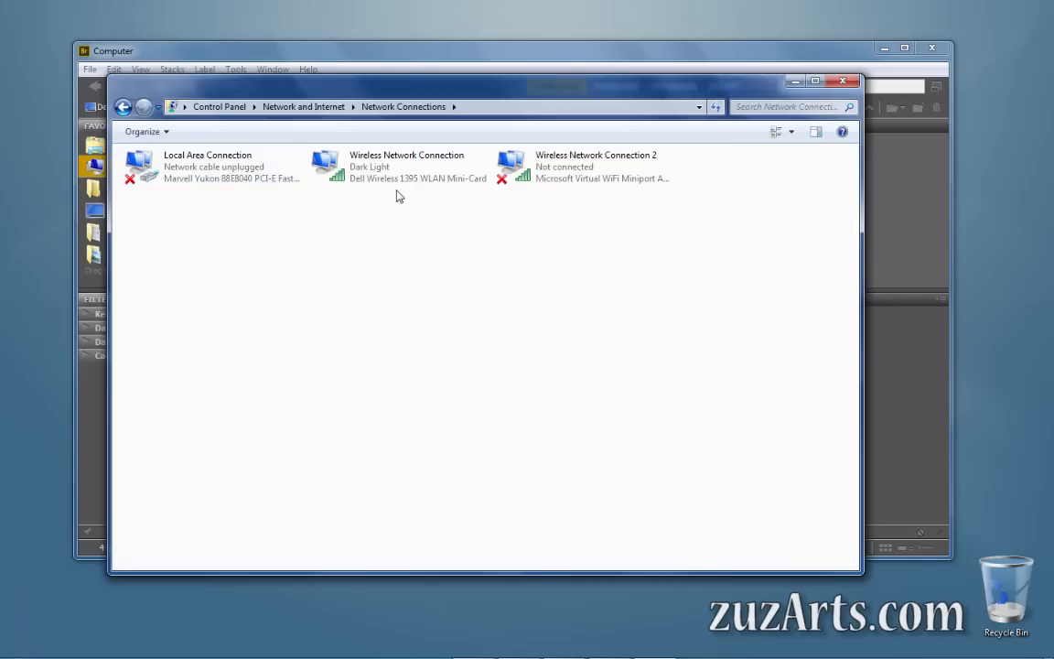
Step: Disable Wireless Network Connection 2 (Microsoft Virtual WiFi Miniport) and retry the update check successfully
click(585, 166)
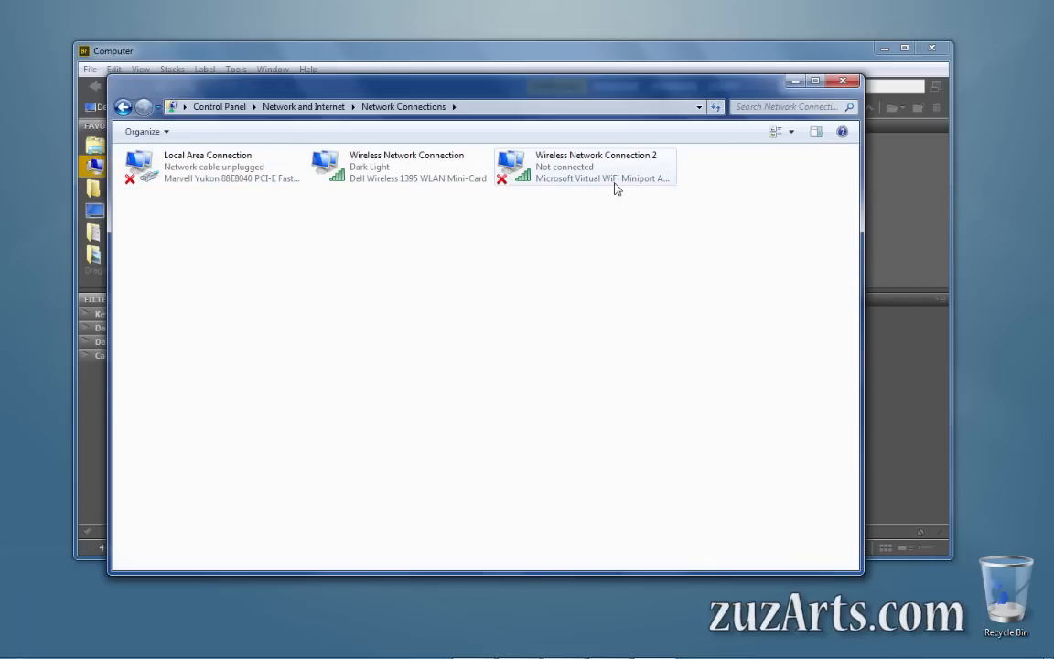
mouse_move(633, 183)
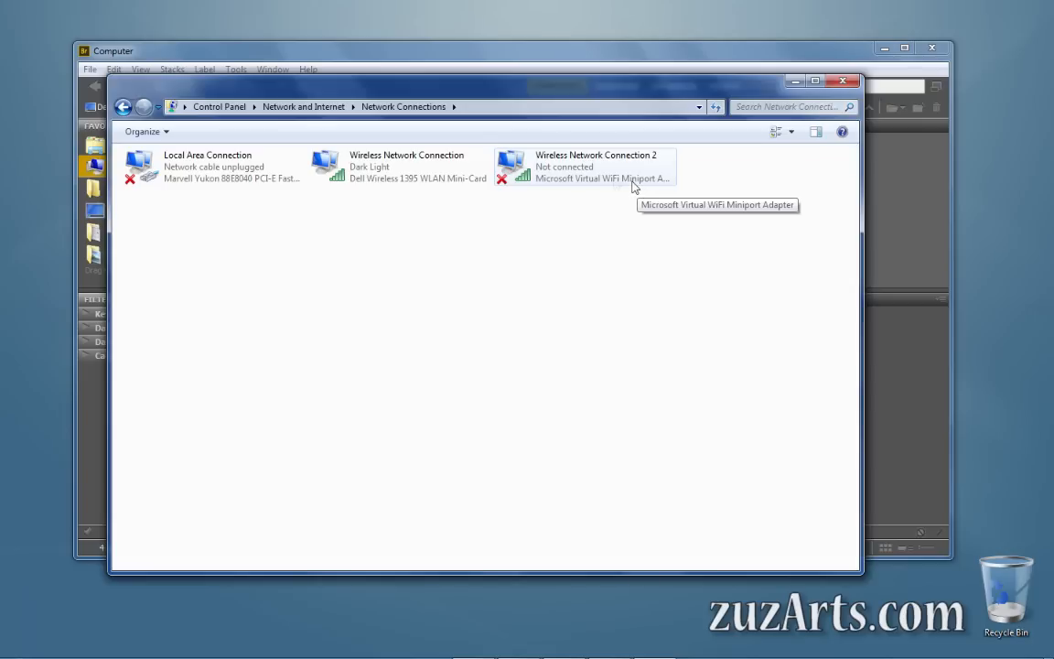
right_click(585, 167)
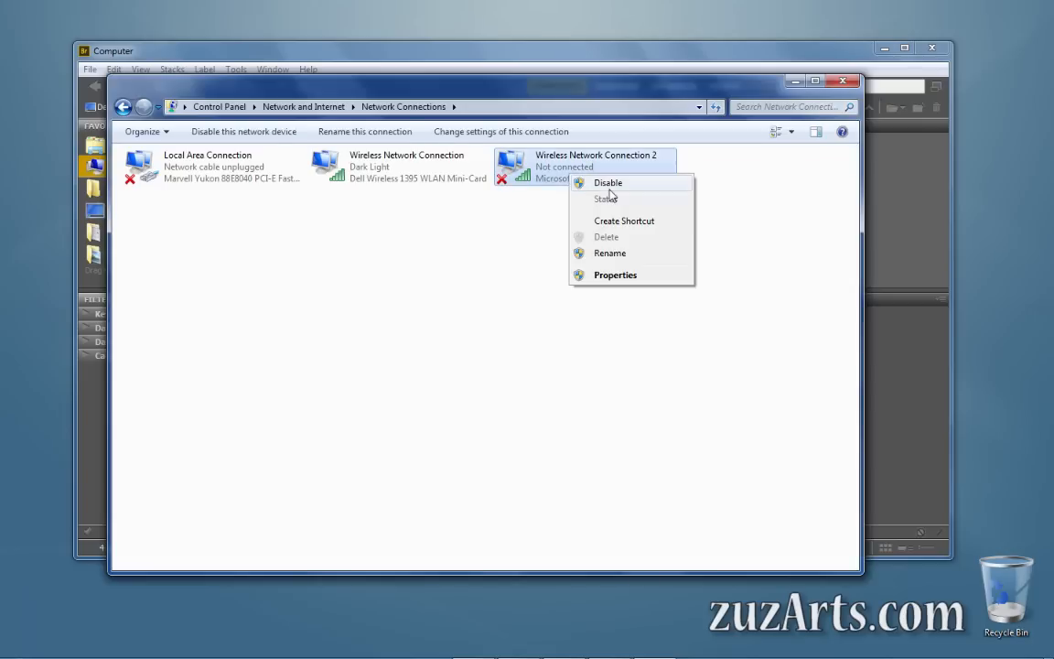
click(608, 183)
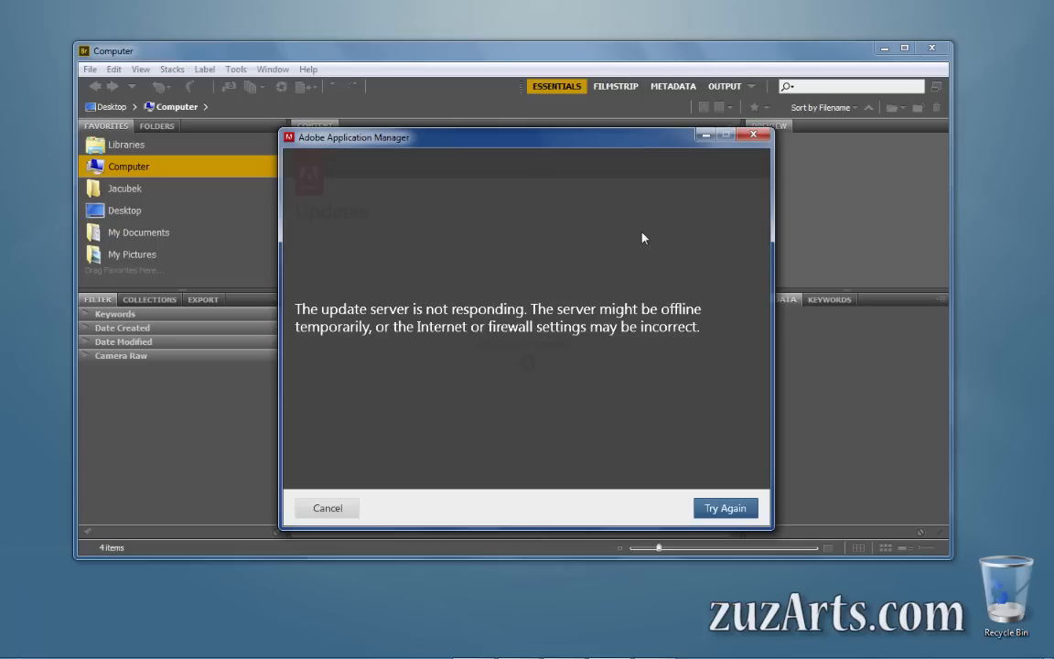
click(725, 509)
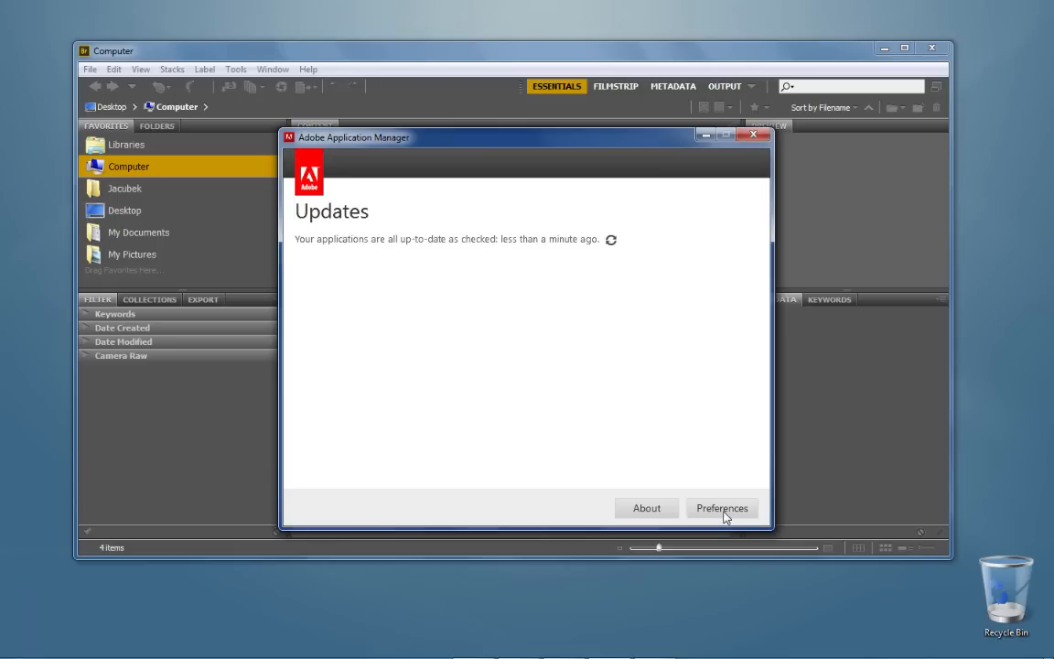
mouse_move(330, 267)
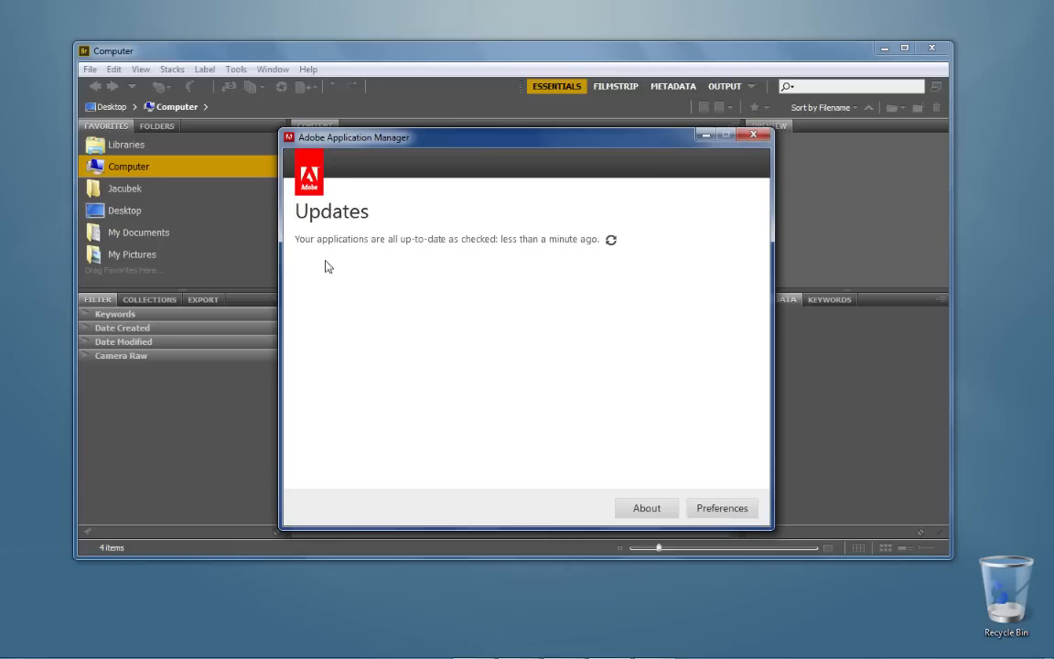